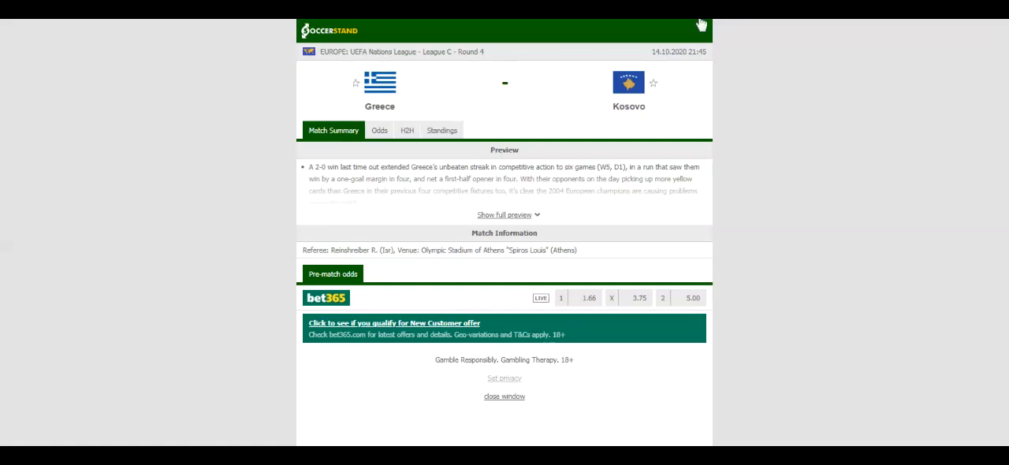
# Switch the Greece vs Kosovo match page to its Standings view.
pyautogui.click(441, 129)
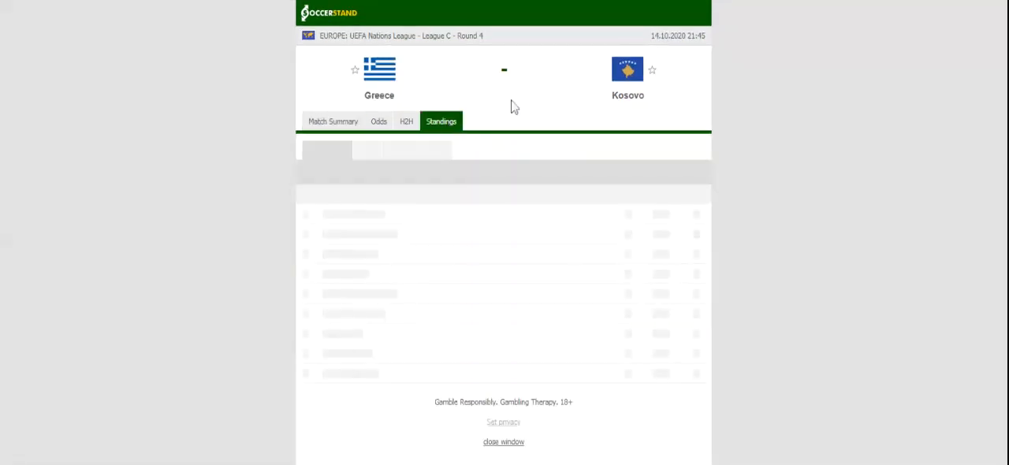
# Show the Group 3 overall table with Greece first on 7 points and Kosovo third.
pyautogui.click(441, 122)
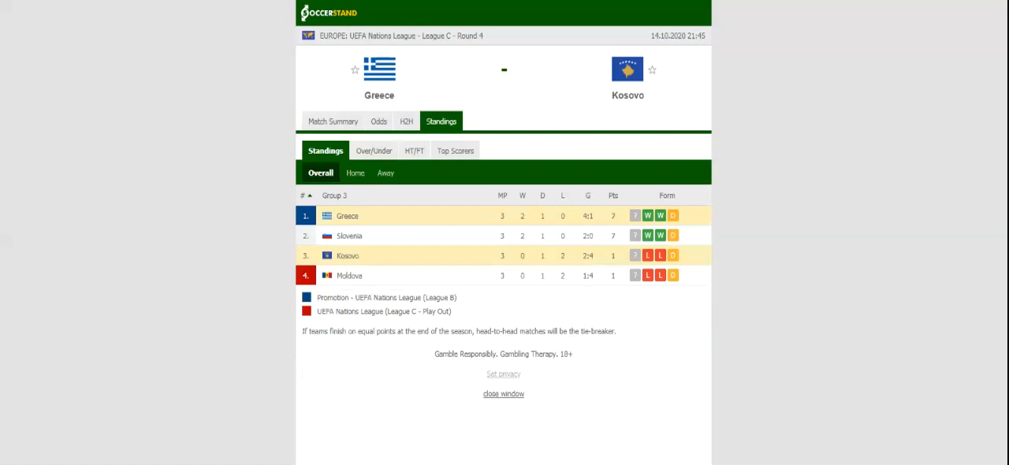
pyautogui.moveTo(444, 101)
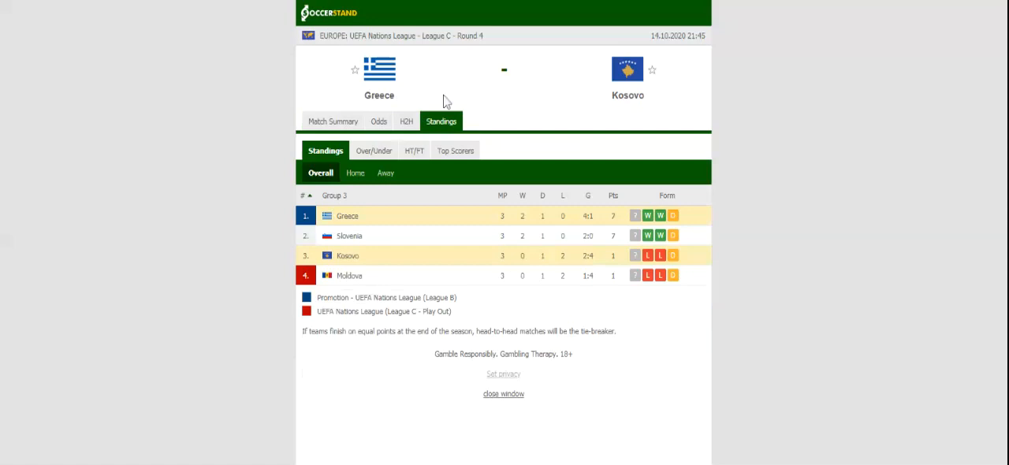
# Review the teams' H2H and recent results, then show the 1X2 odds with Greece at 1.66.
pyautogui.click(407, 119)
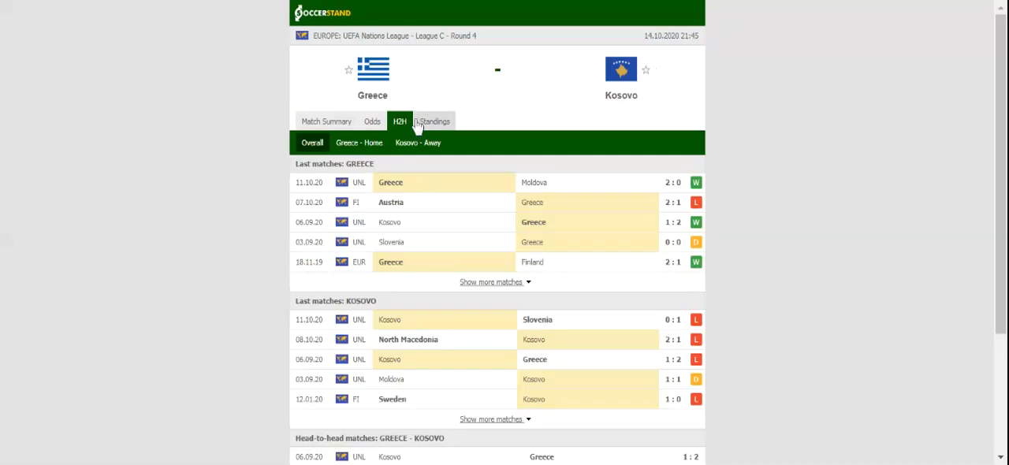
pyautogui.moveTo(417, 122)
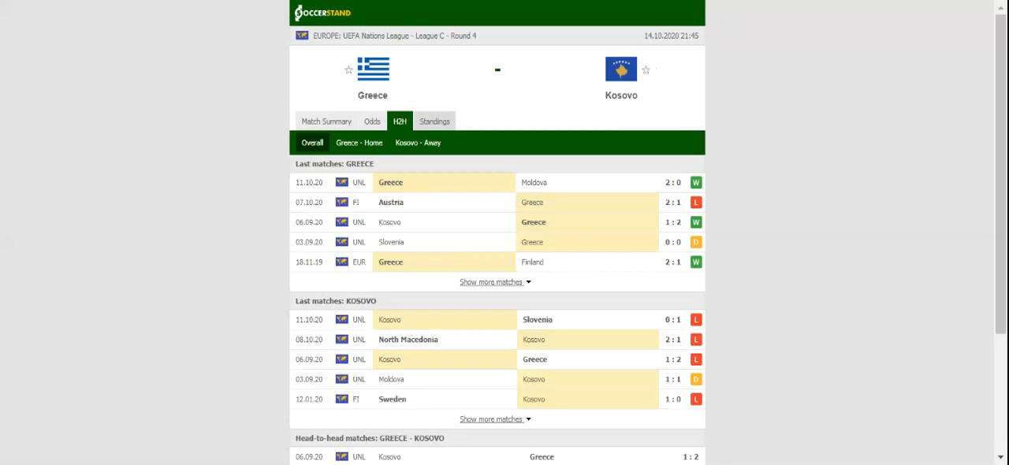
pyautogui.moveTo(385, 120)
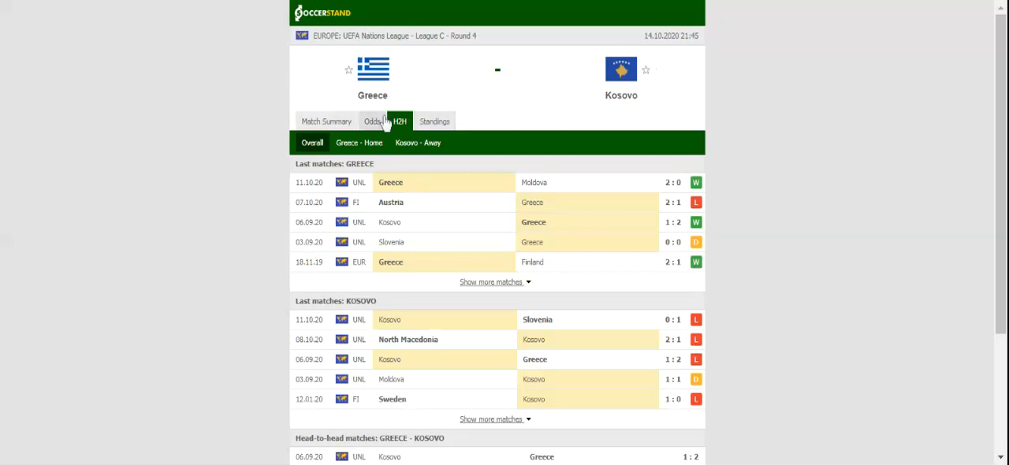
pyautogui.click(372, 120)
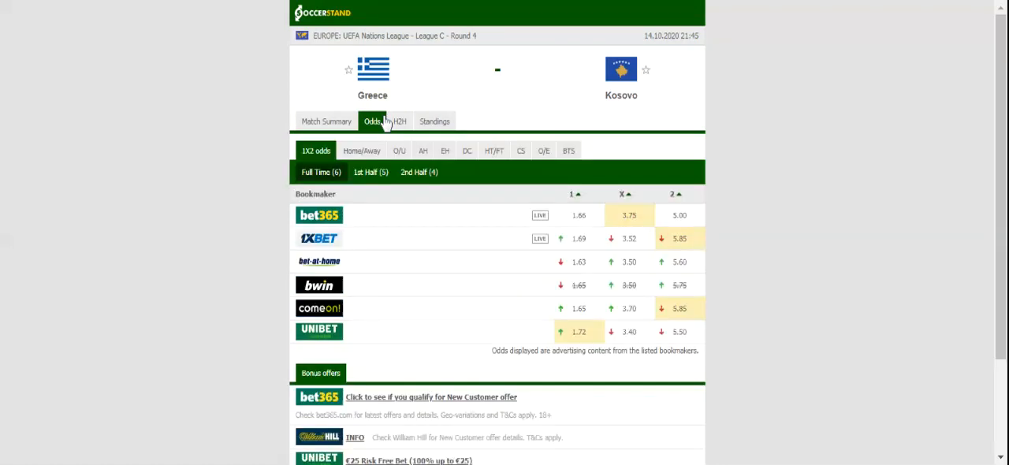